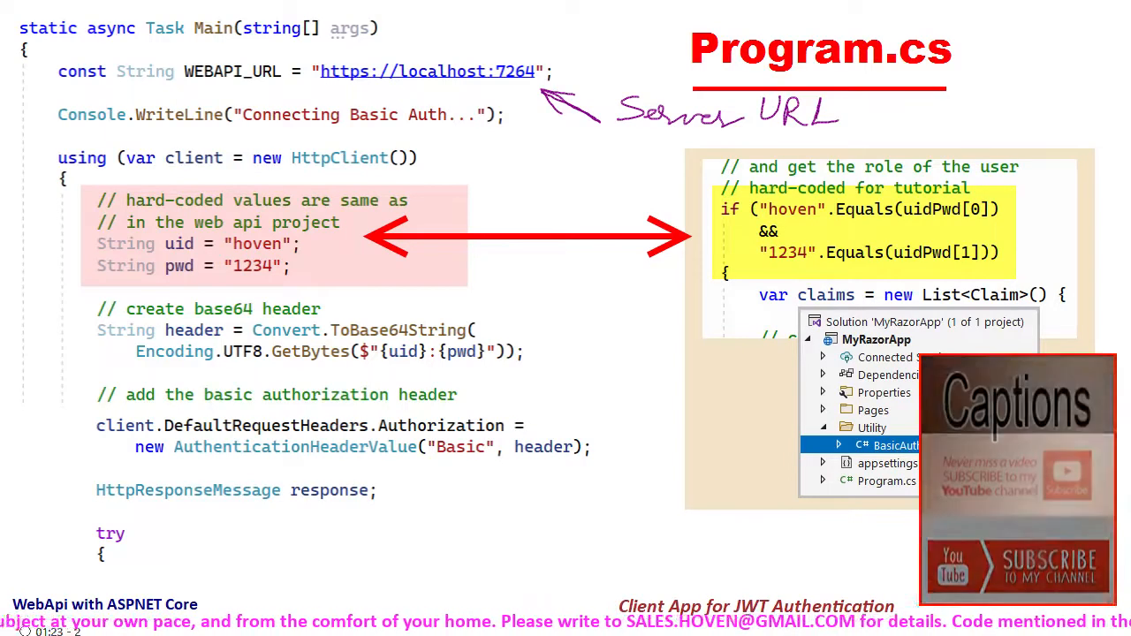
pyautogui.scroll(-3)
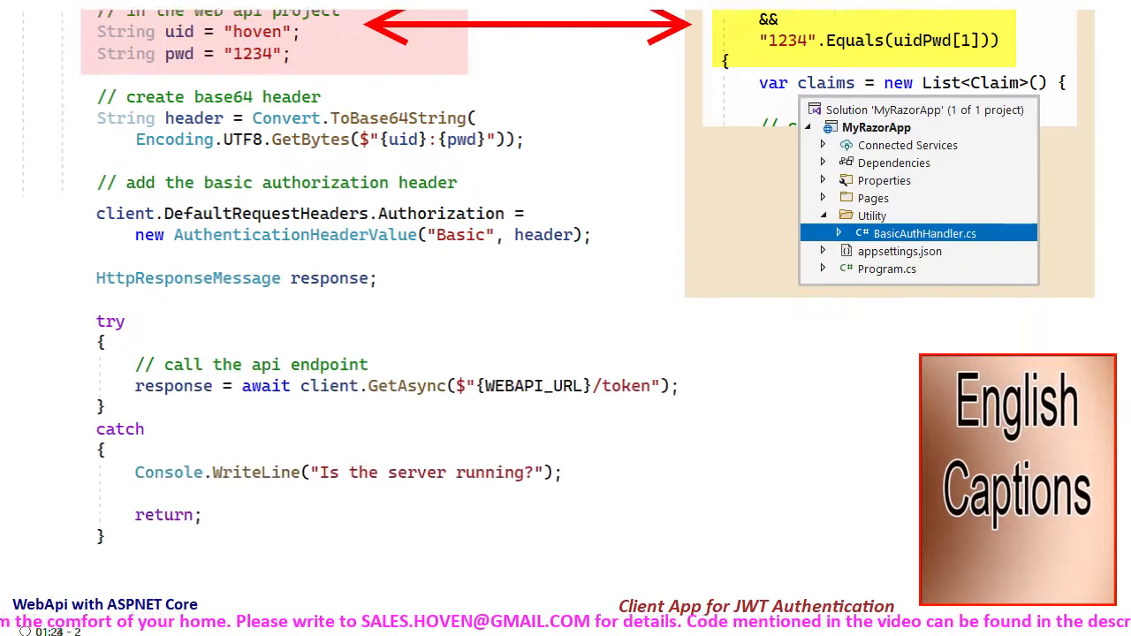
pyautogui.scroll(-3)
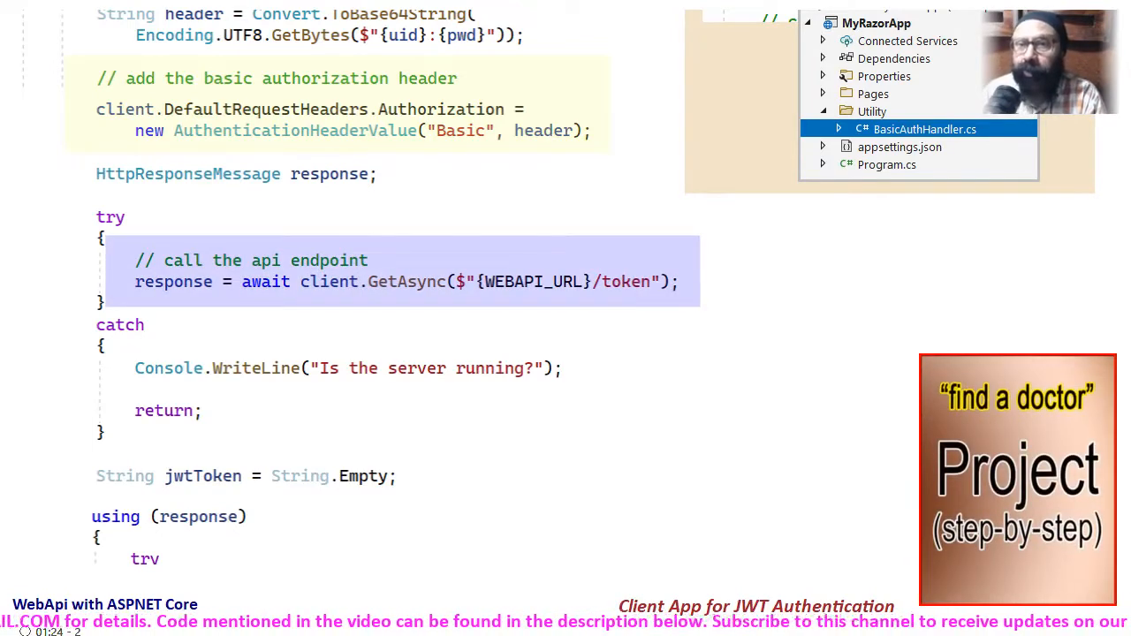
pyautogui.scroll(-3)
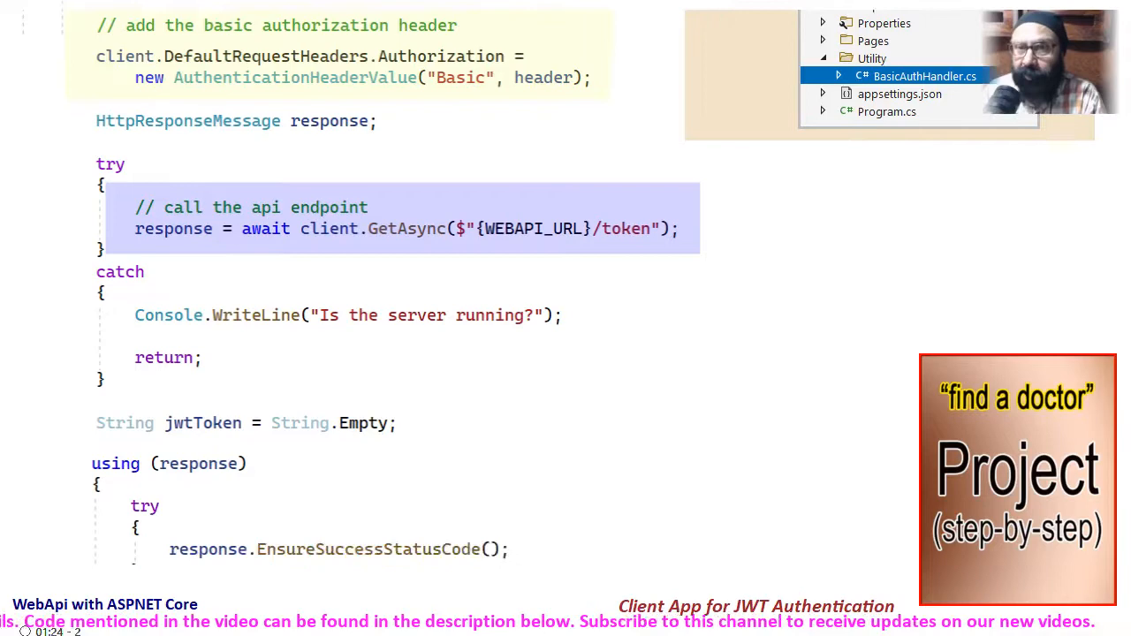
pyautogui.scroll(-3)
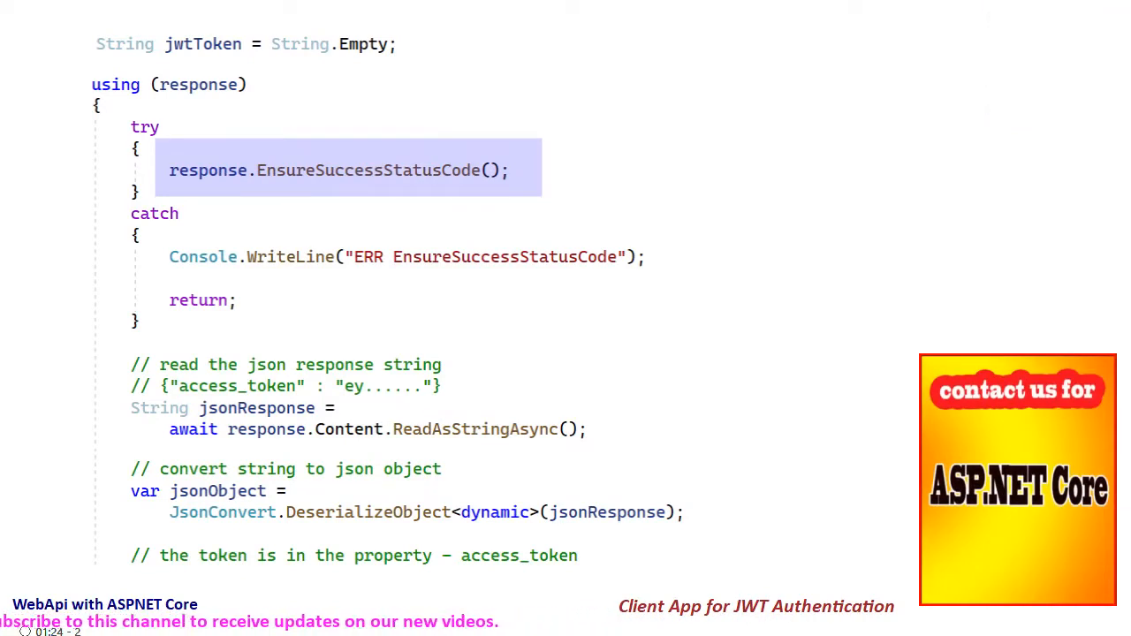
pyautogui.scroll(-3)
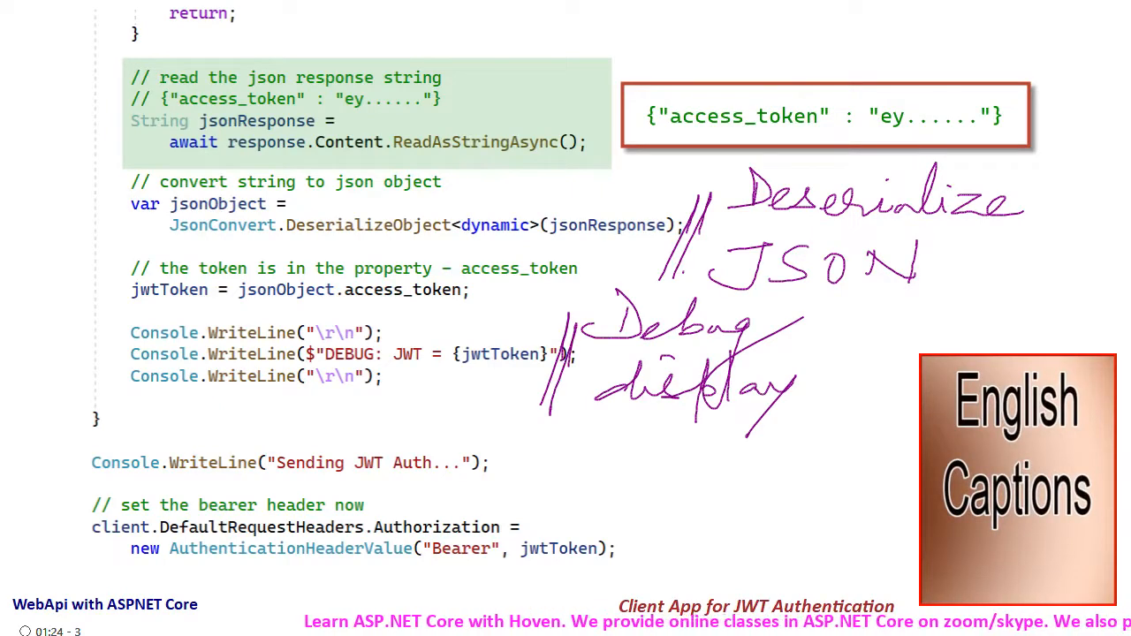
pyautogui.scroll(-3)
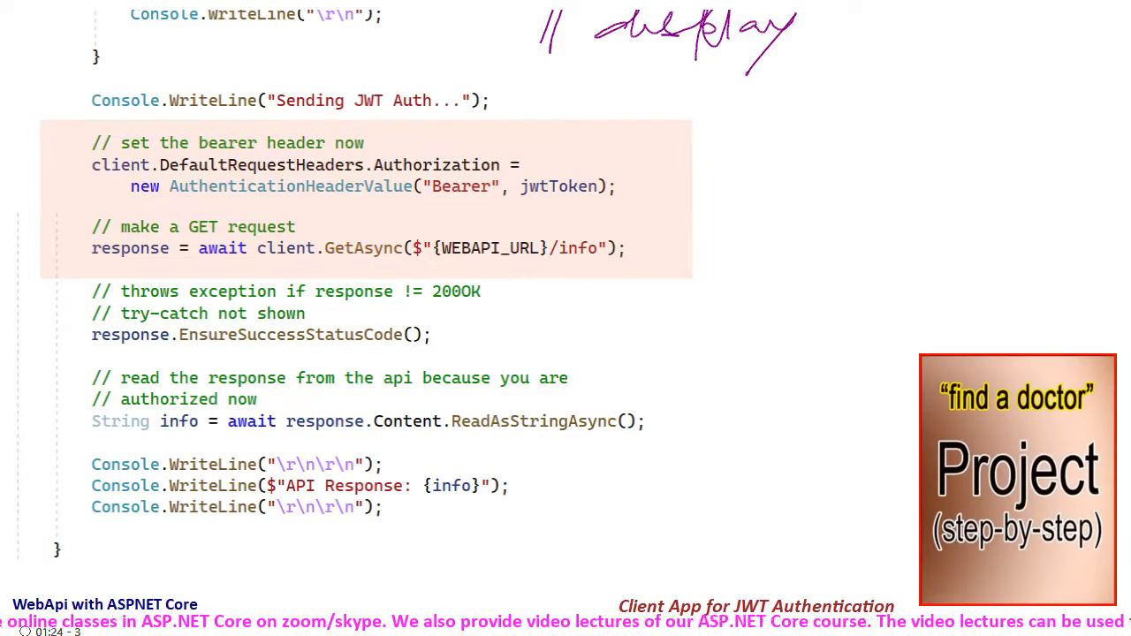
pyautogui.scroll(-3)
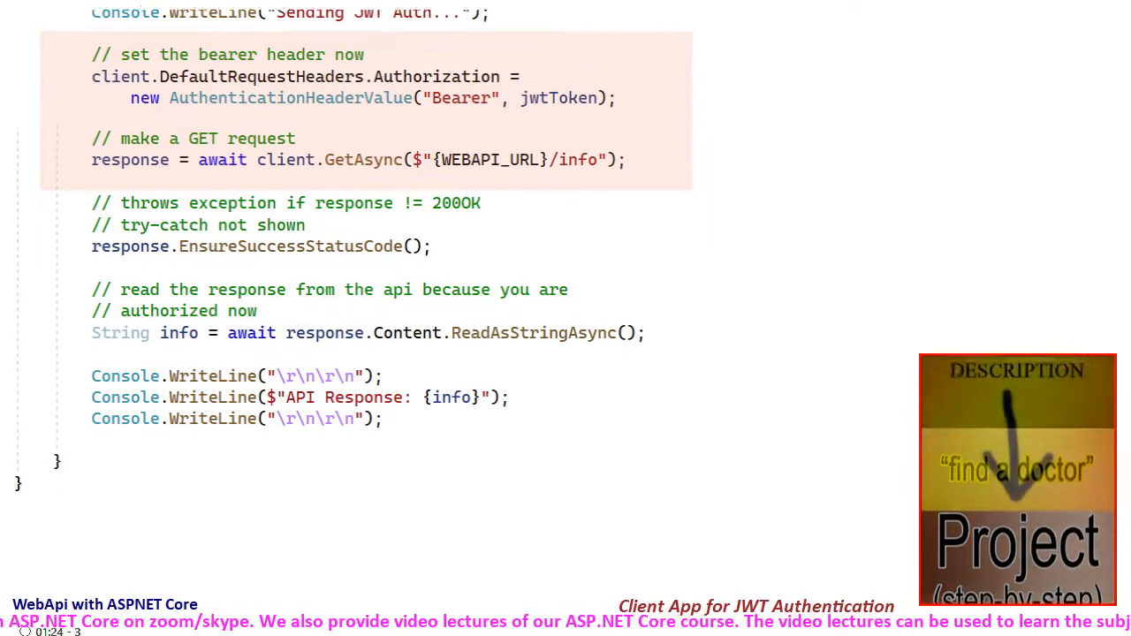
pyautogui.scroll(-3)
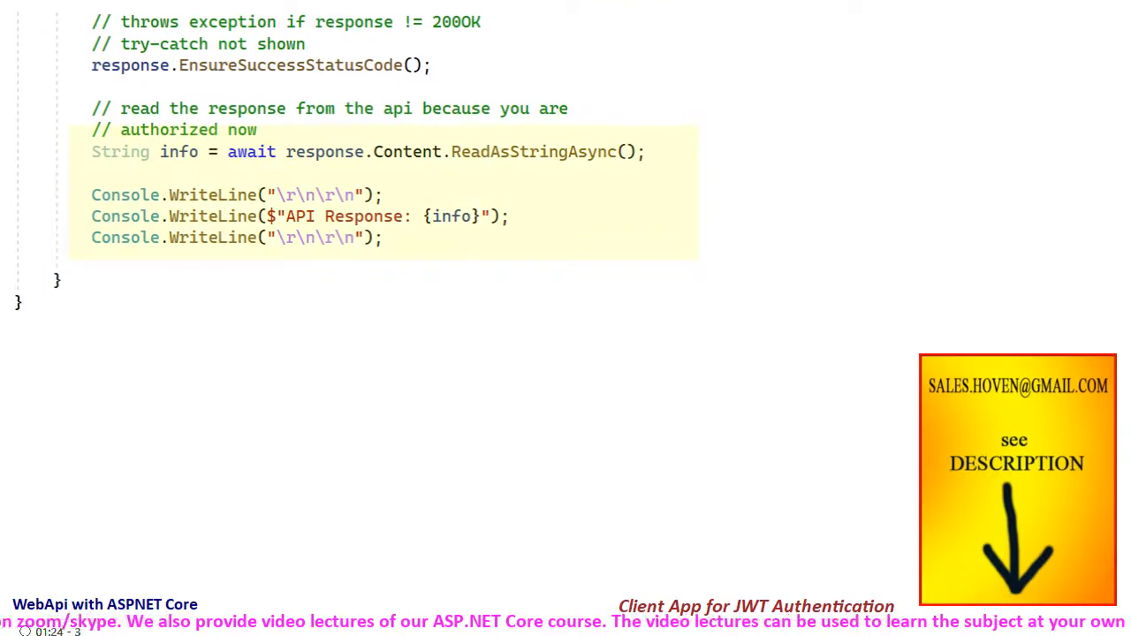